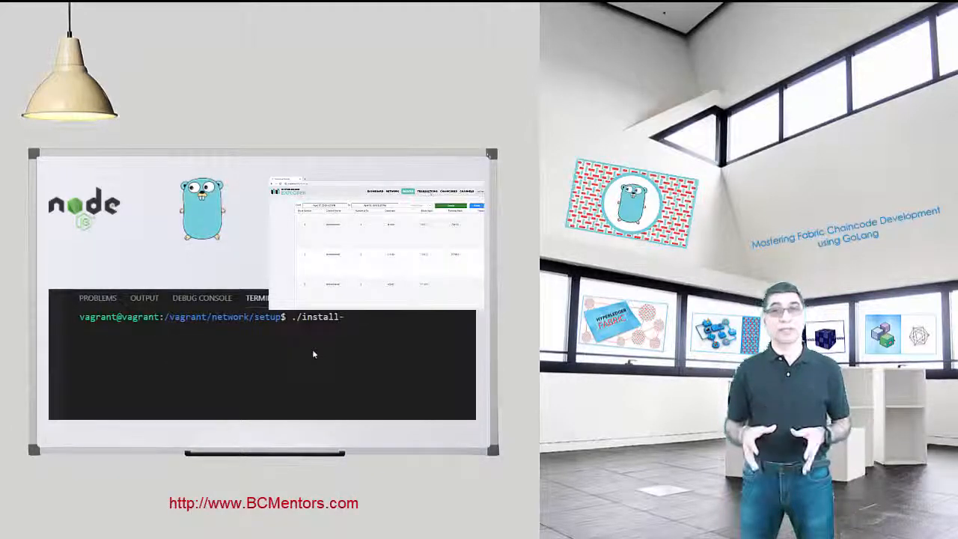
type("node")
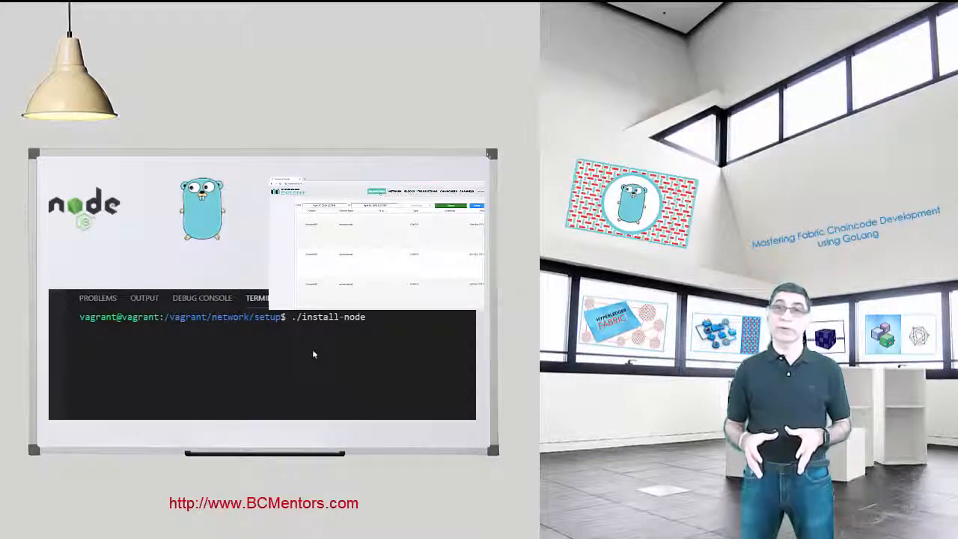